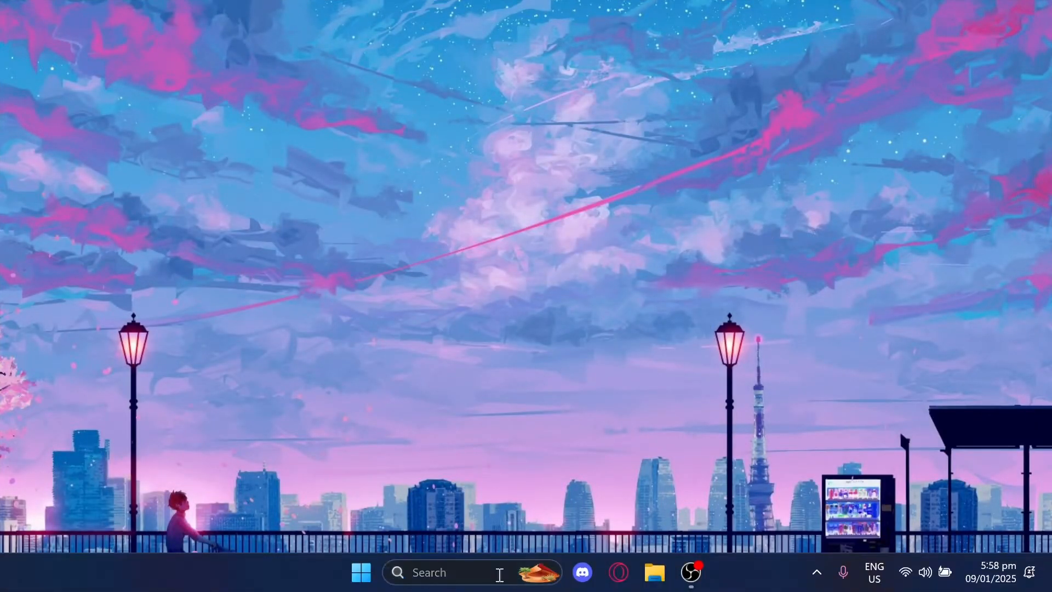
pyautogui.moveTo(486, 111)
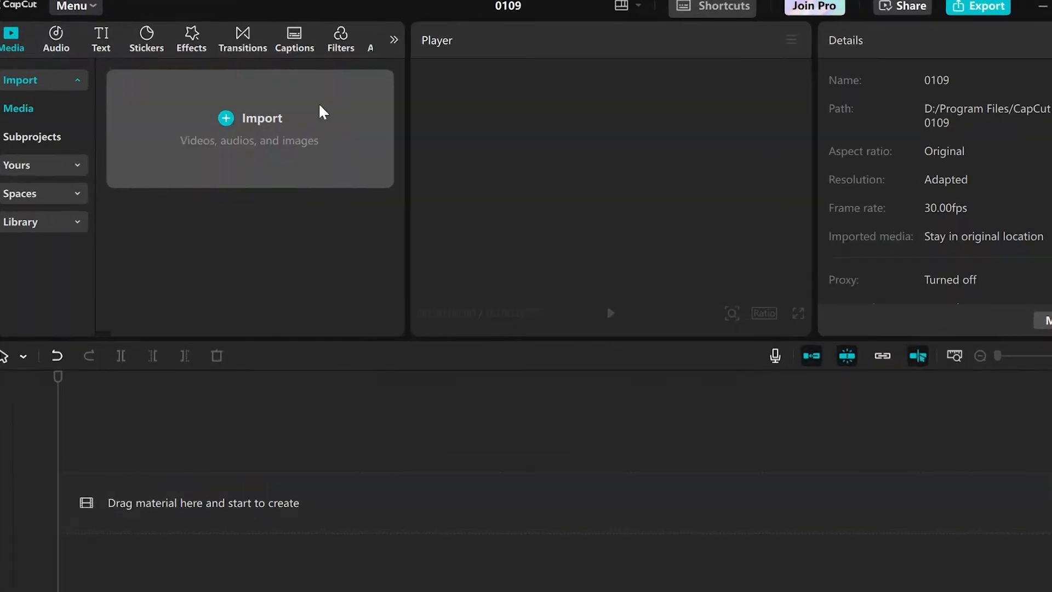
# Step: Import the forest waterfall and cityscape MP4s and place them back to back on the timeline
pyautogui.click(262, 118)
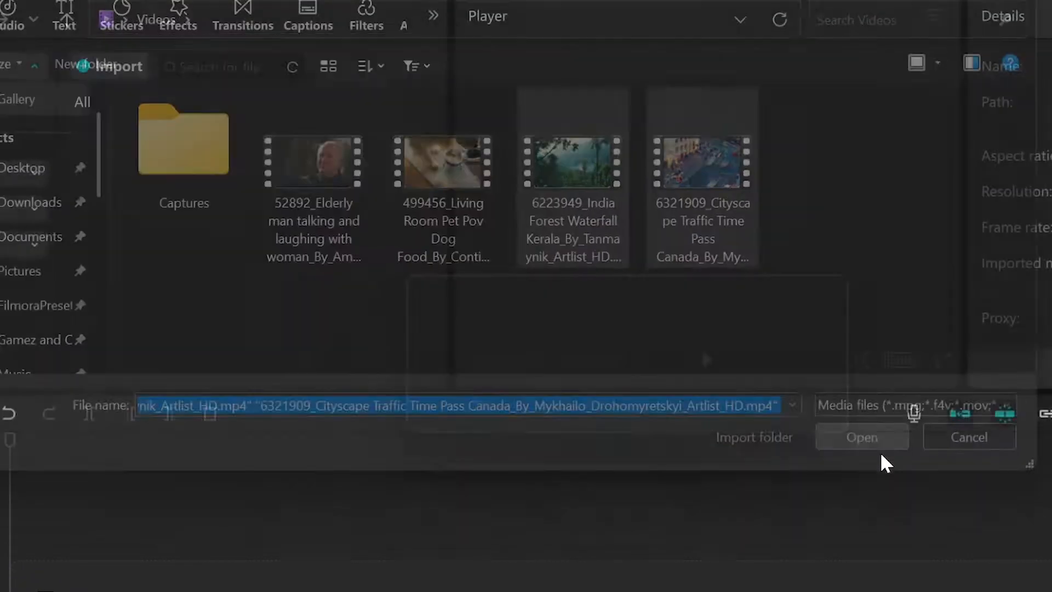
pyautogui.click(862, 437)
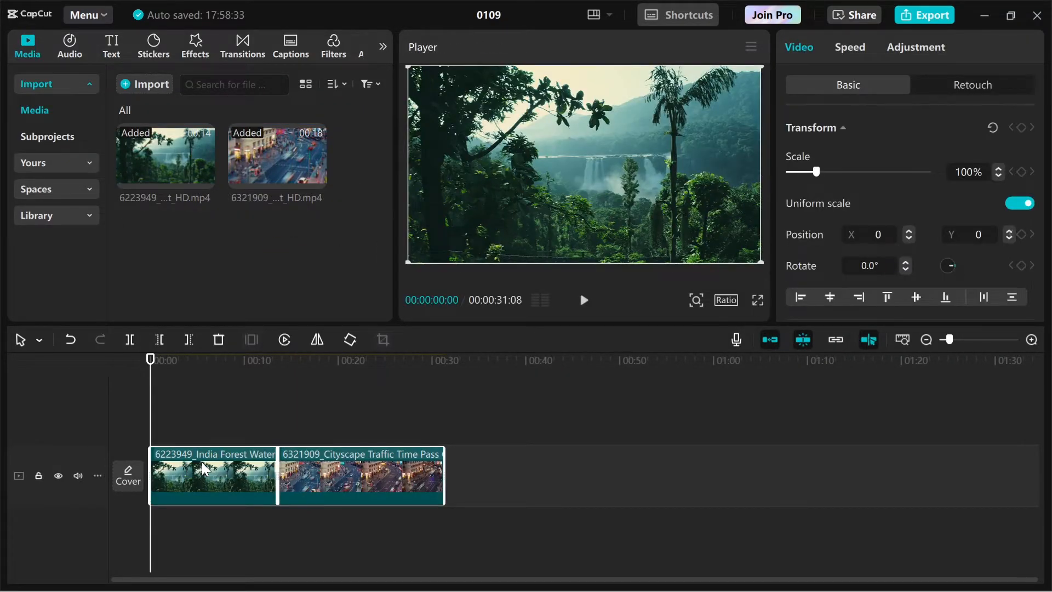
pyautogui.click(242, 46)
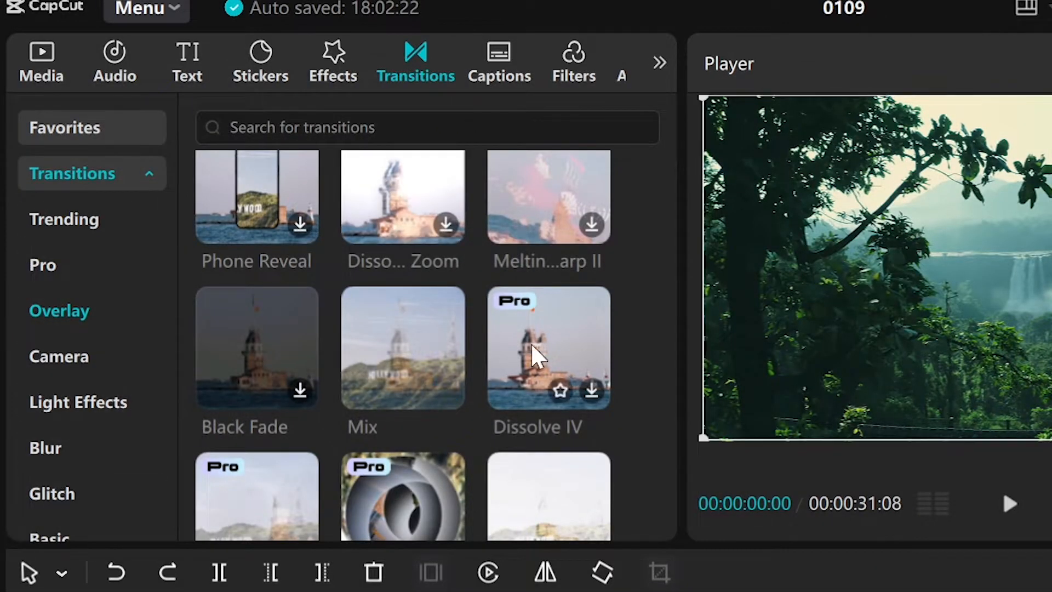
# Step: Apply a 1.2-second Mix overlay transition at the cut between the waterfall and cityscape clips
pyautogui.scroll(-3)
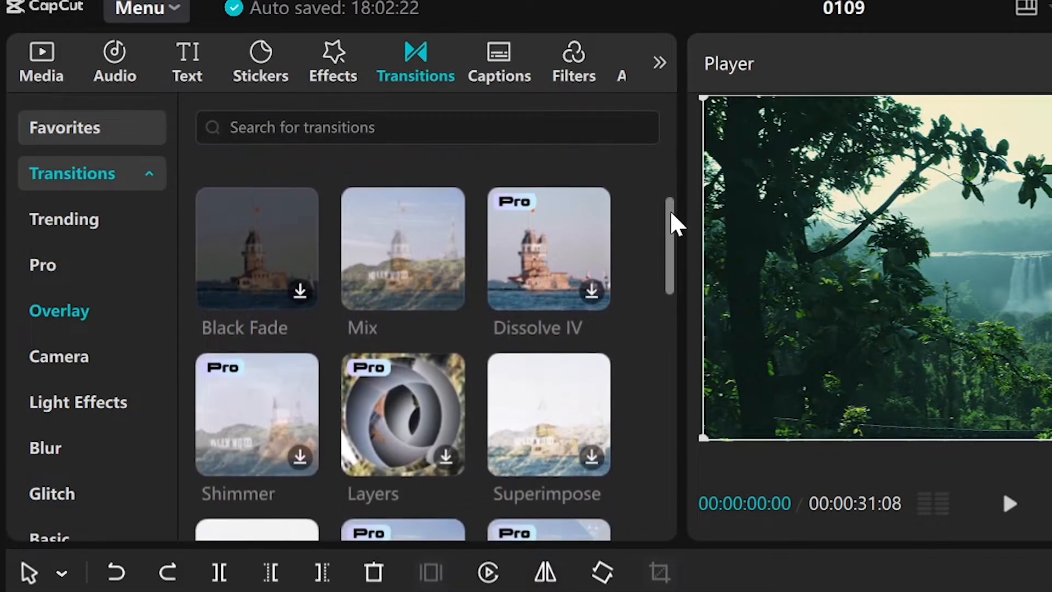
pyautogui.scroll(-3)
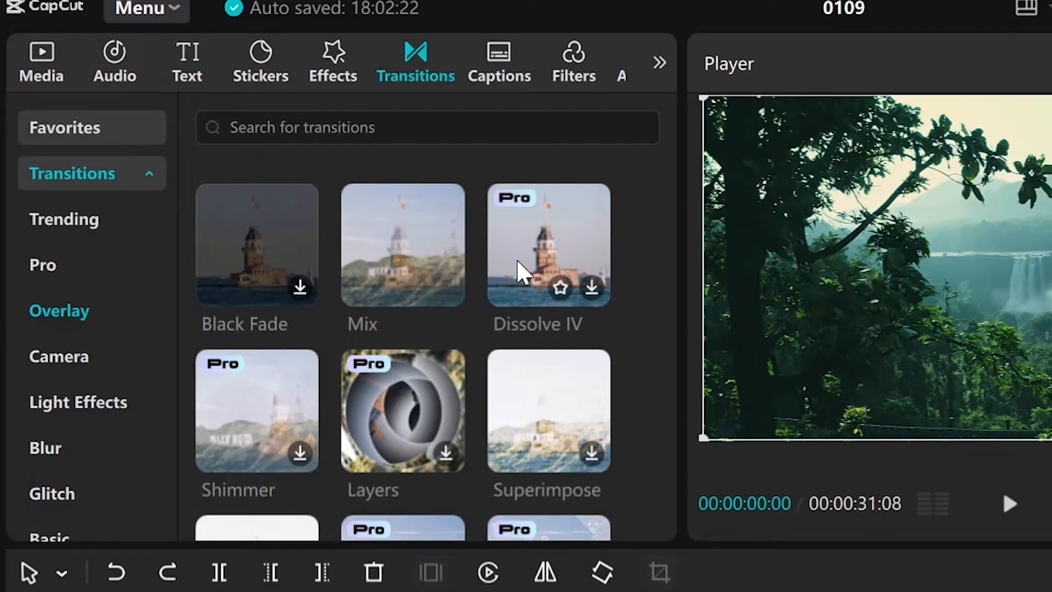
pyautogui.moveTo(473, 282)
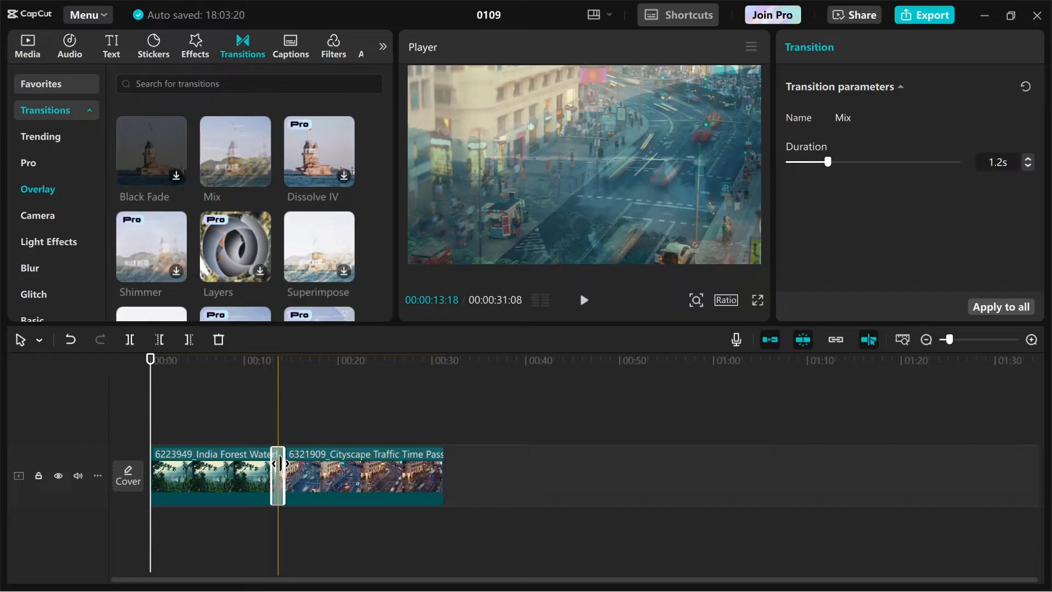
pyautogui.click(150, 361)
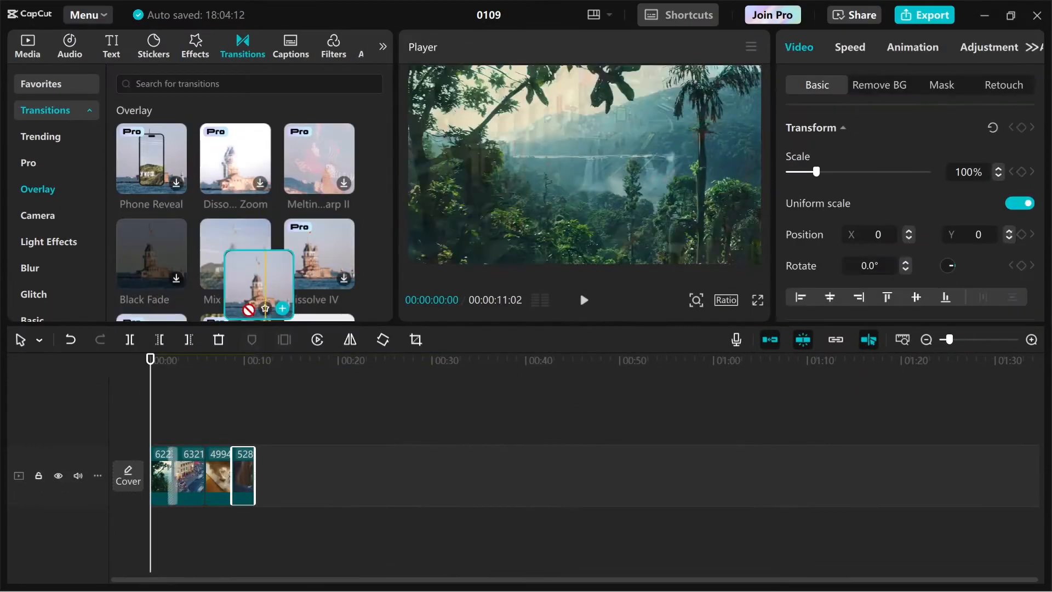
# Step: Drop a 0.5-second Mix transition between clips three and four and check it with the playhead
pyautogui.click(261, 278)
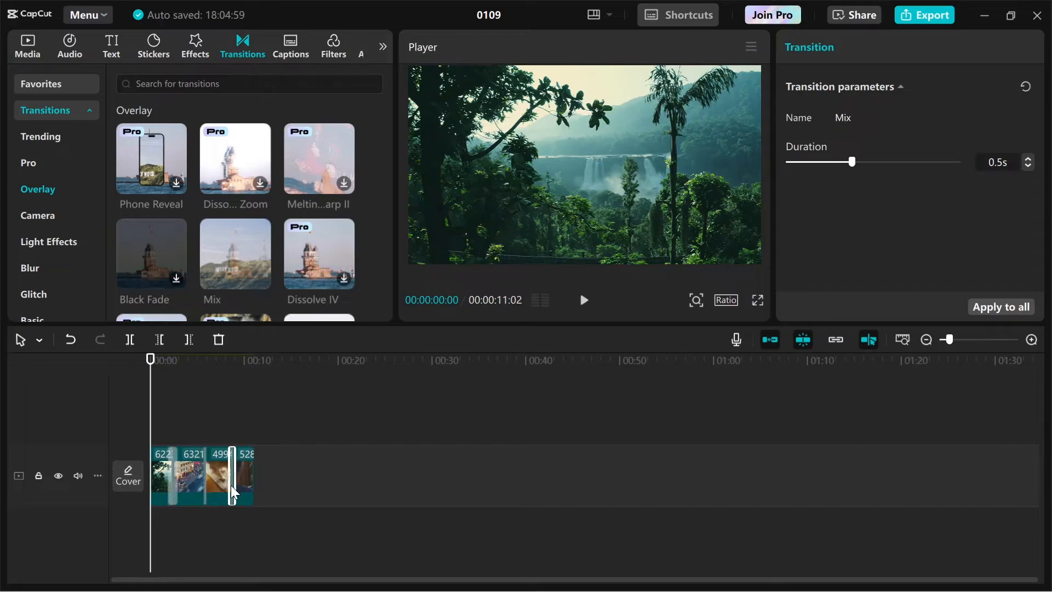
pyautogui.click(254, 360)
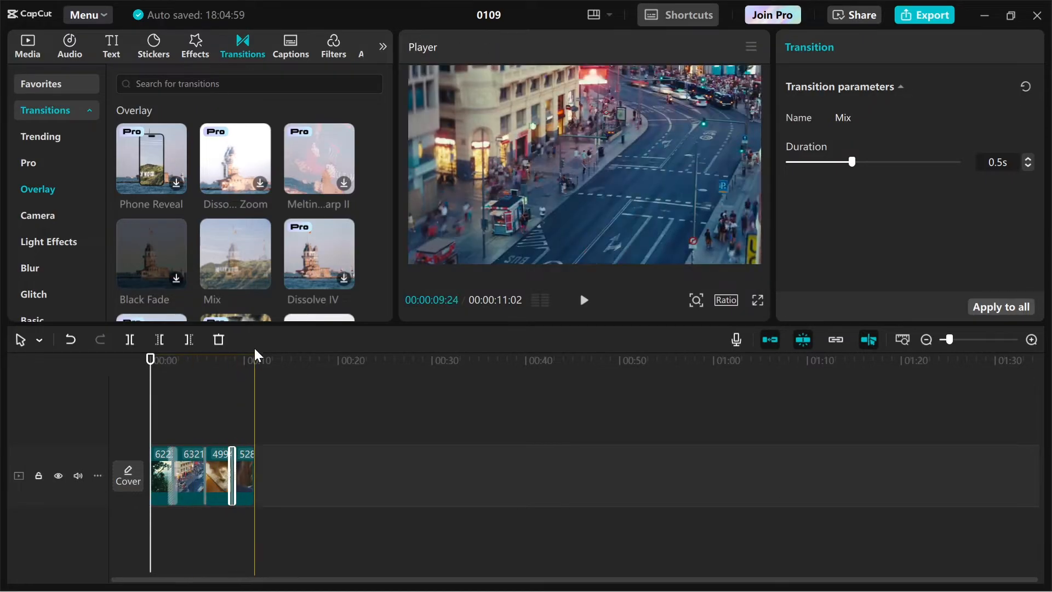
pyautogui.click(187, 483)
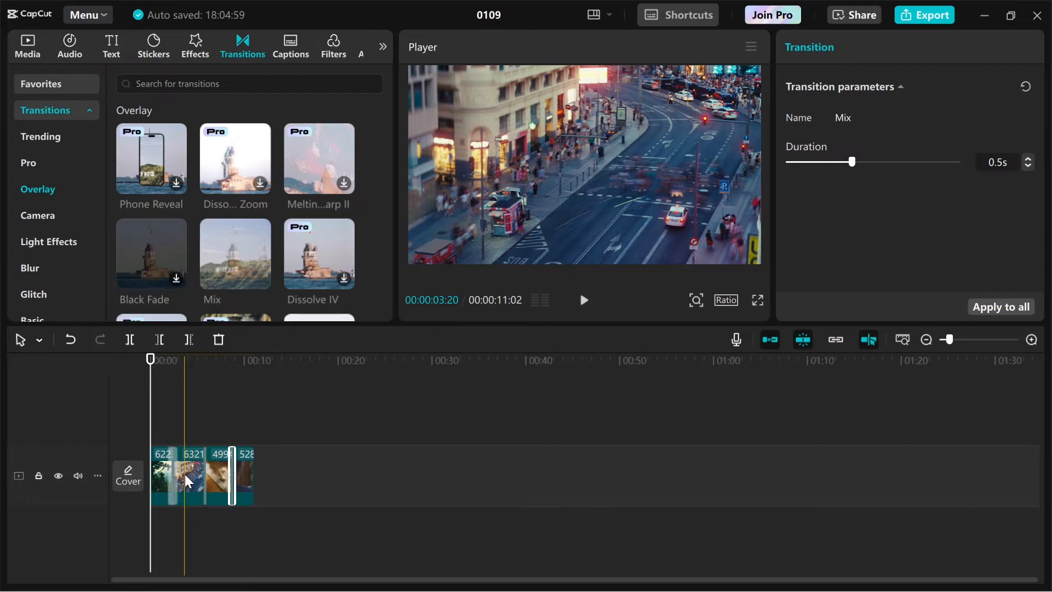
# Step: Play back the four-clip sequence and bring up the 1080p mp4 export settings for 0109
pyautogui.click(583, 300)
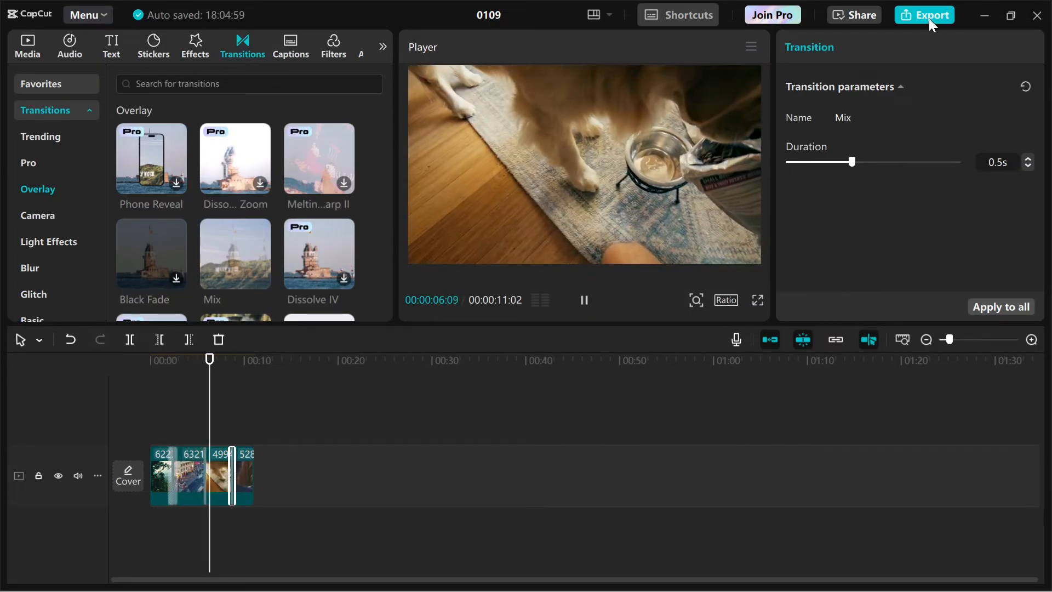
pyautogui.click(923, 14)
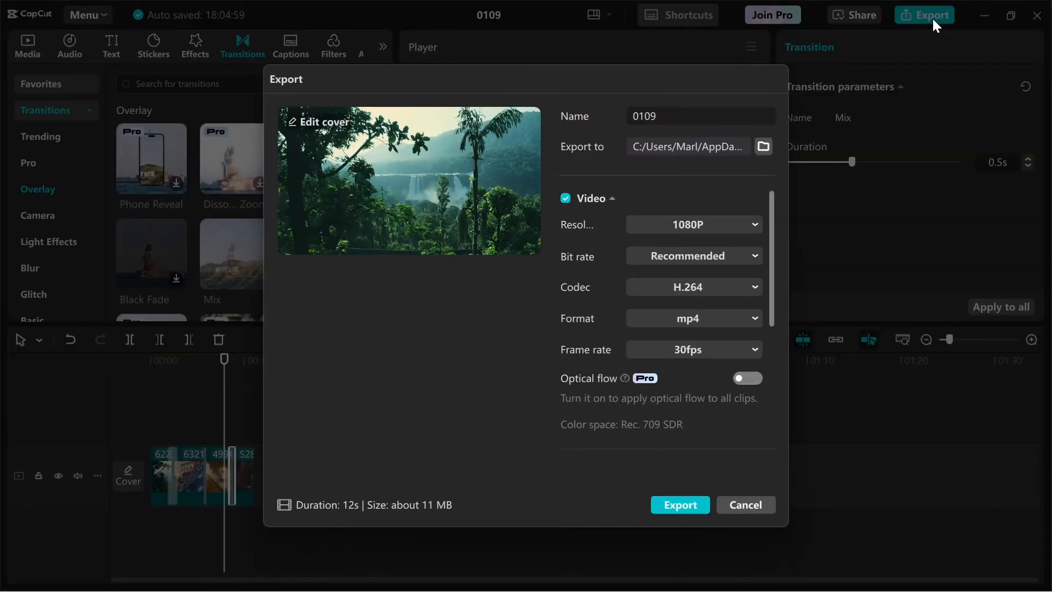